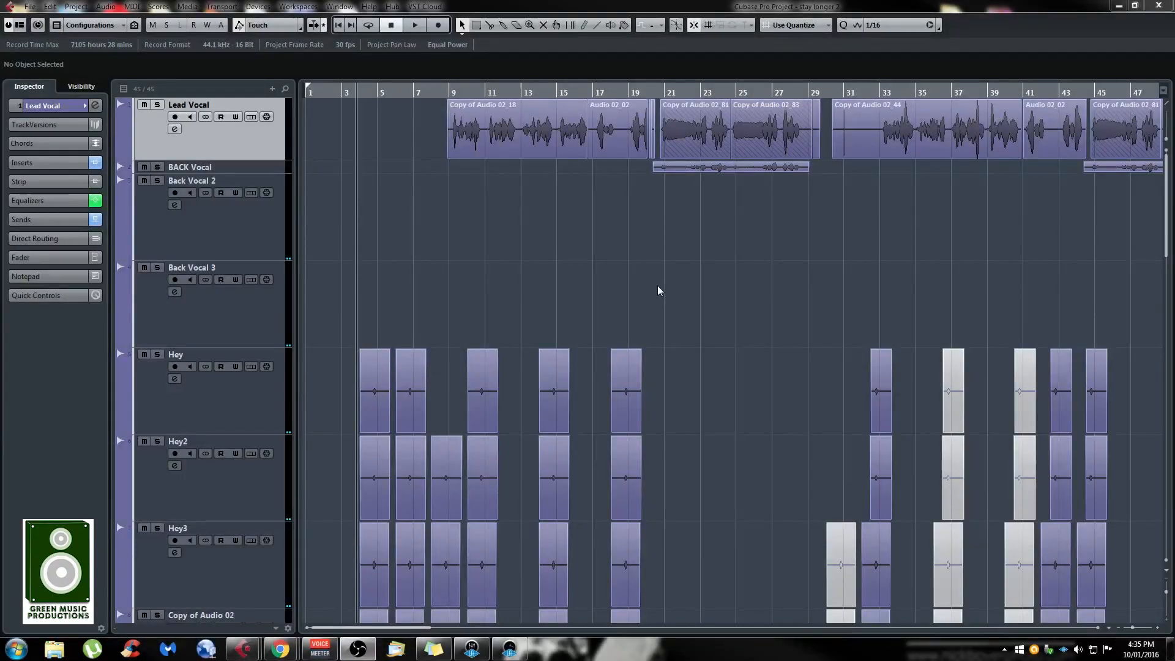
pyautogui.moveTo(648, 270)
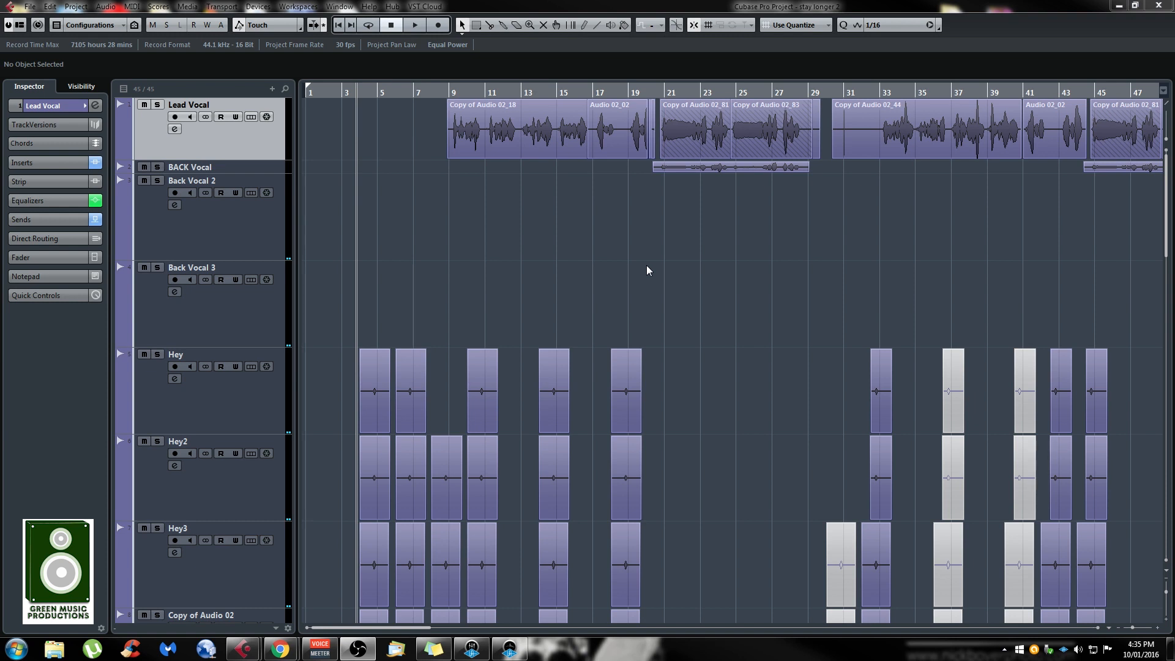
pyautogui.moveTo(657, 351)
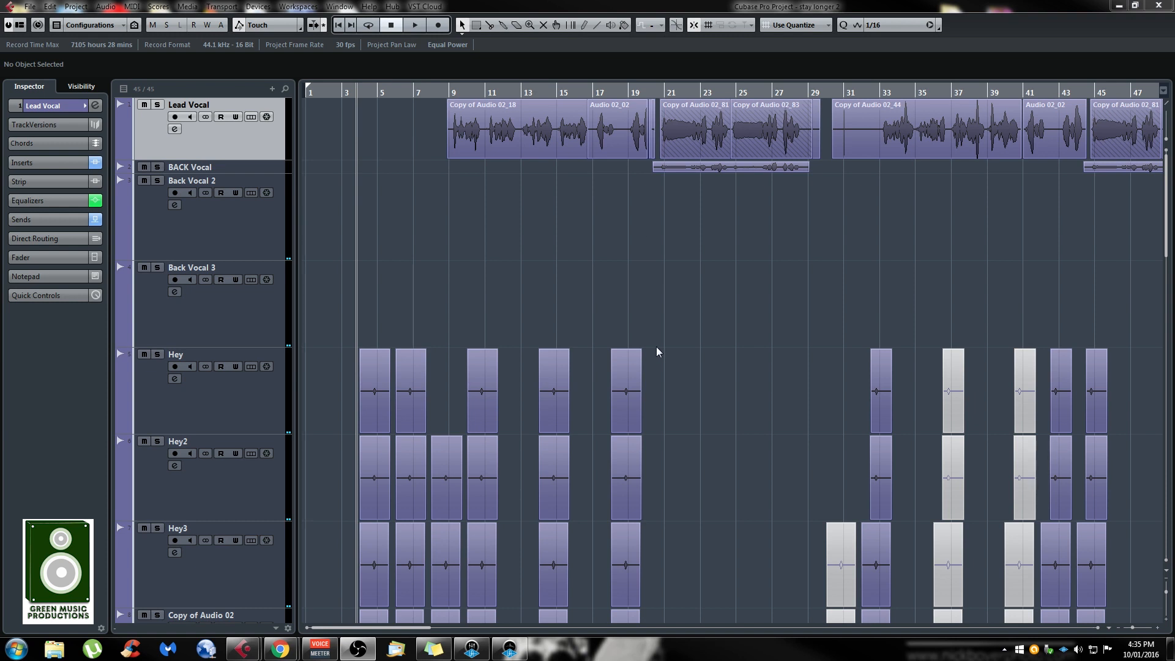
pyautogui.moveTo(440, 166)
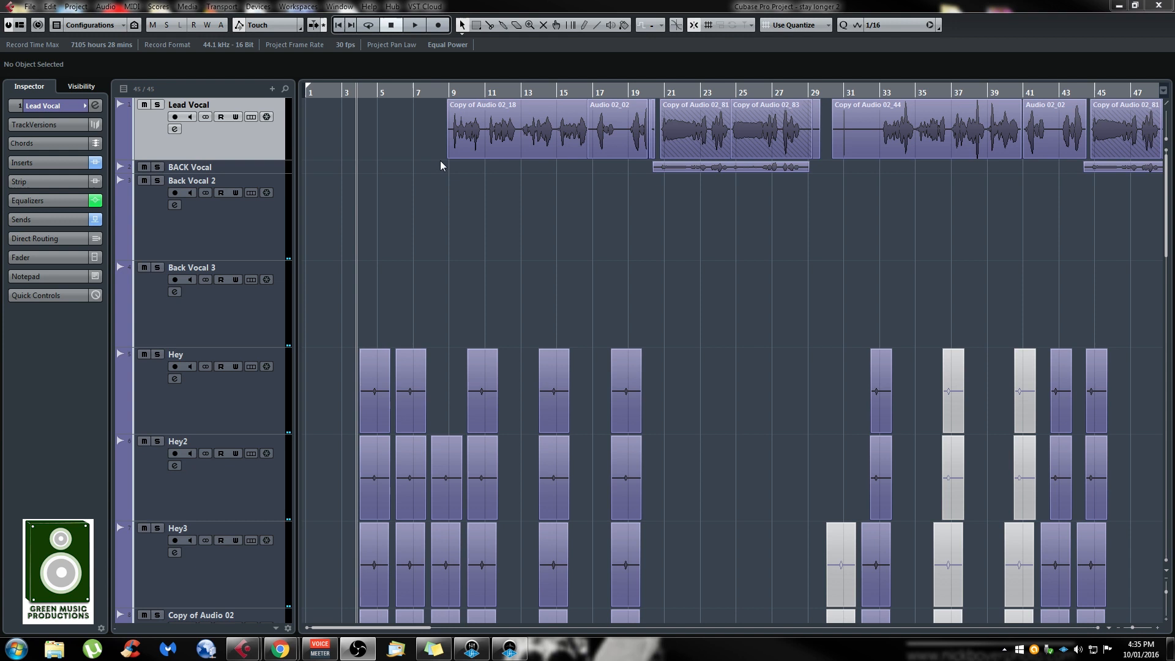
pyautogui.moveTo(468, 241)
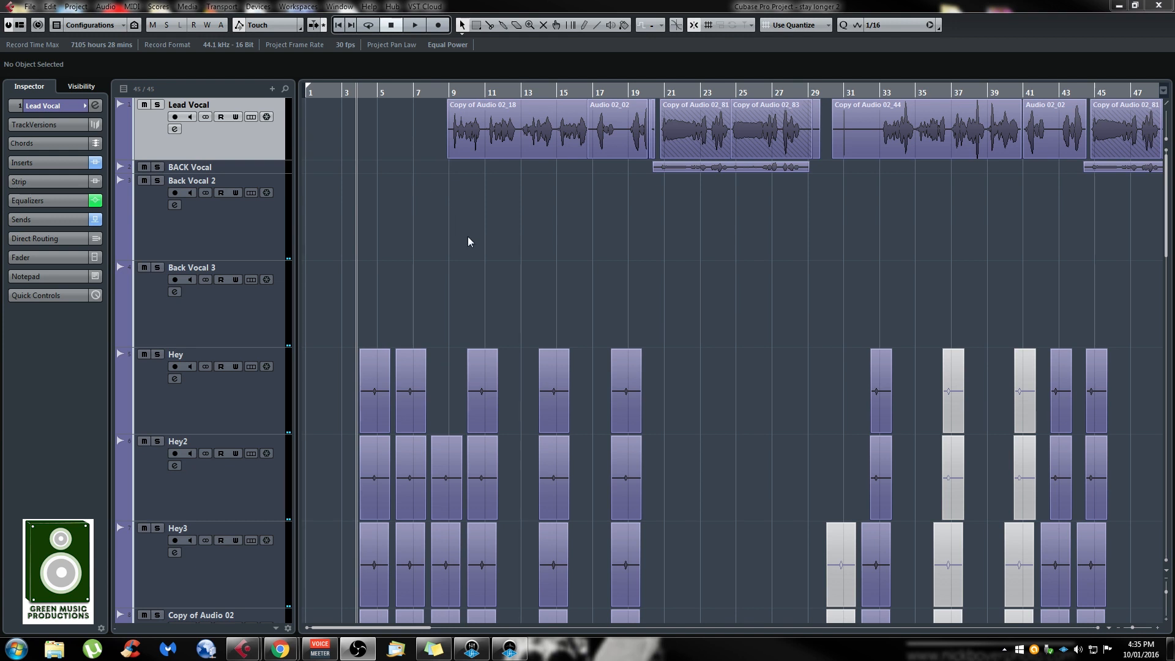
pyautogui.moveTo(335, 210)
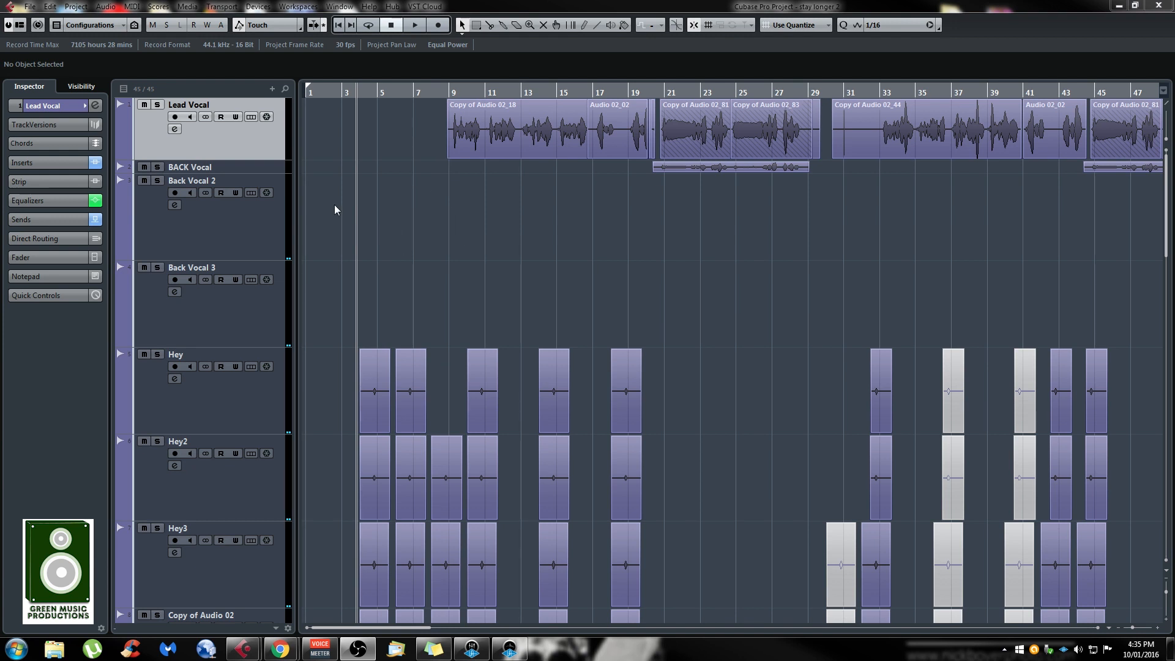
pyautogui.moveTo(390, 261)
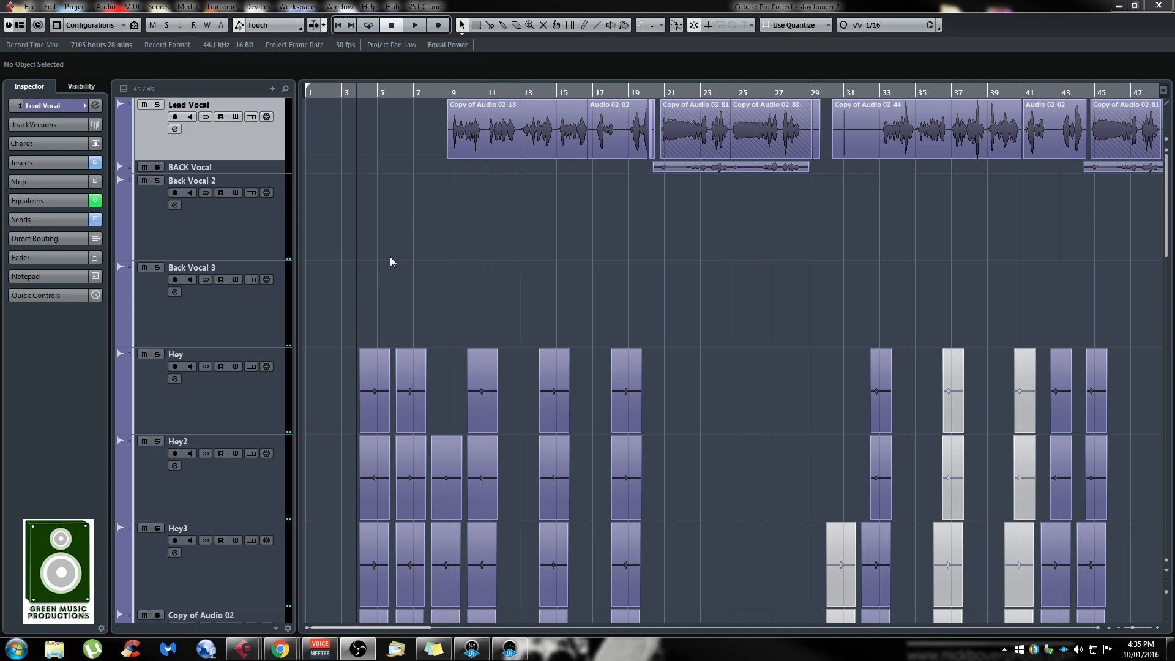
pyautogui.moveTo(446, 257)
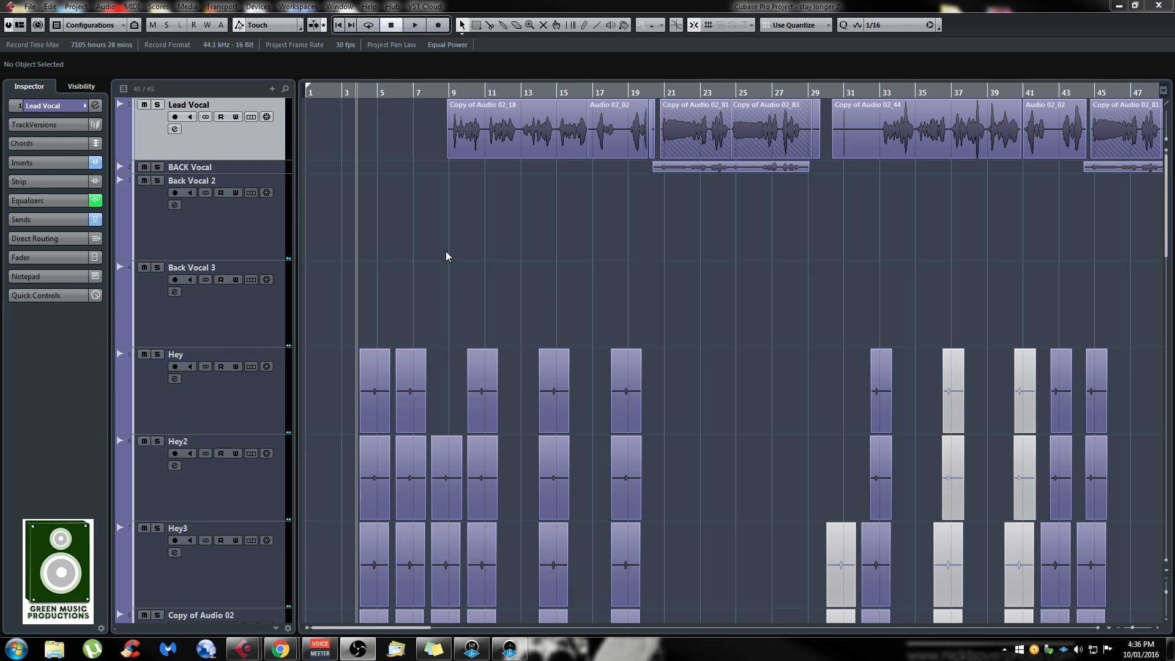
pyautogui.moveTo(334, 393)
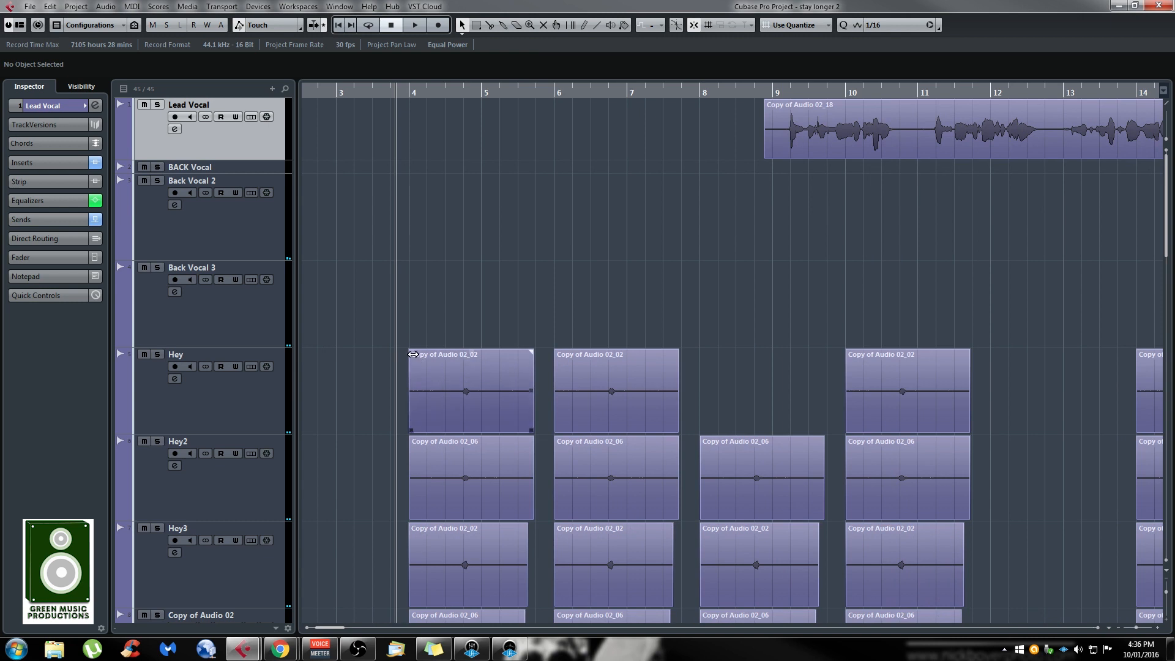
# Expand the Hey track's basic settings, showing Mono In 2 input and HEY GROUP output.
pyautogui.click(465, 390)
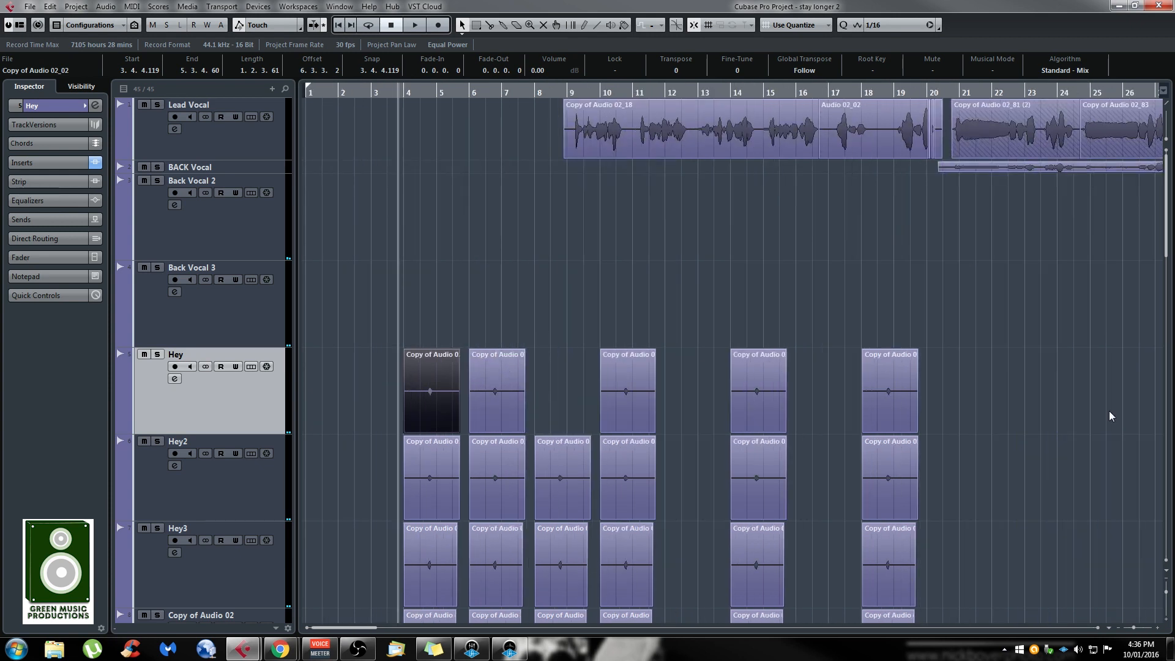
pyautogui.click(243, 411)
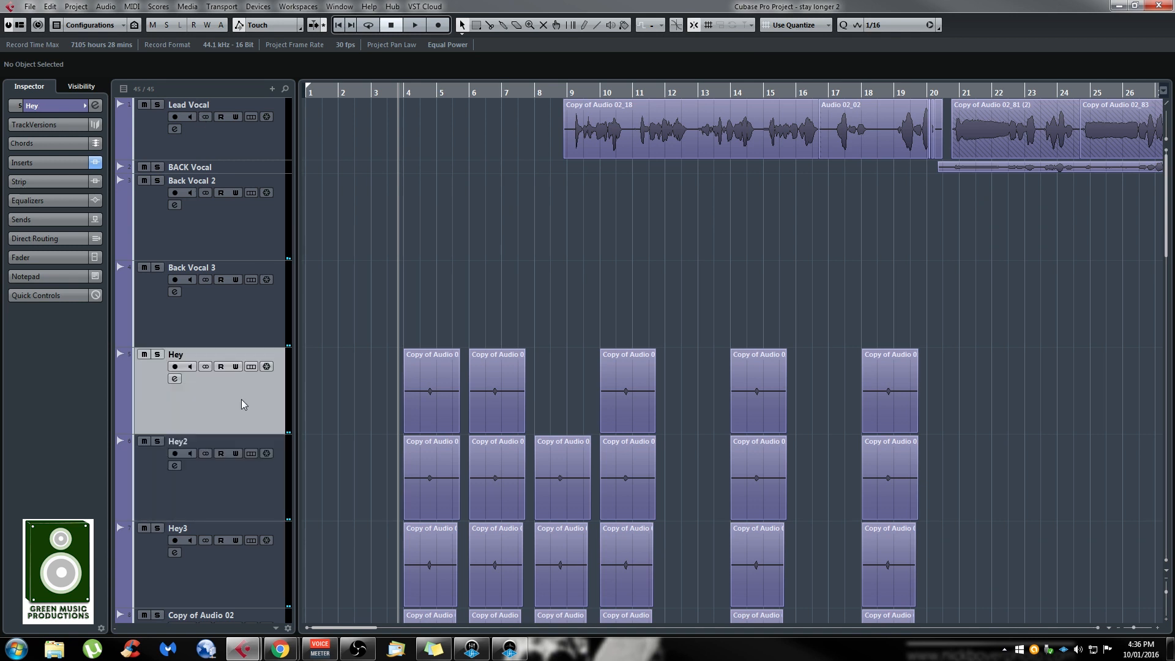
pyautogui.click(94, 105)
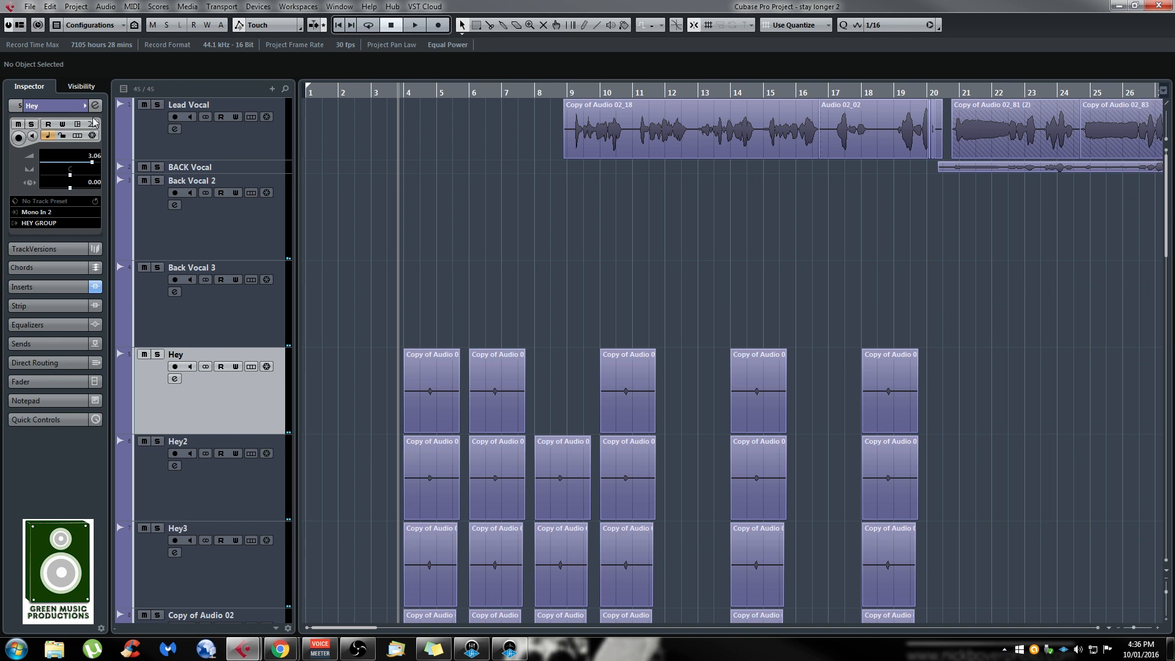
pyautogui.moveTo(94, 122)
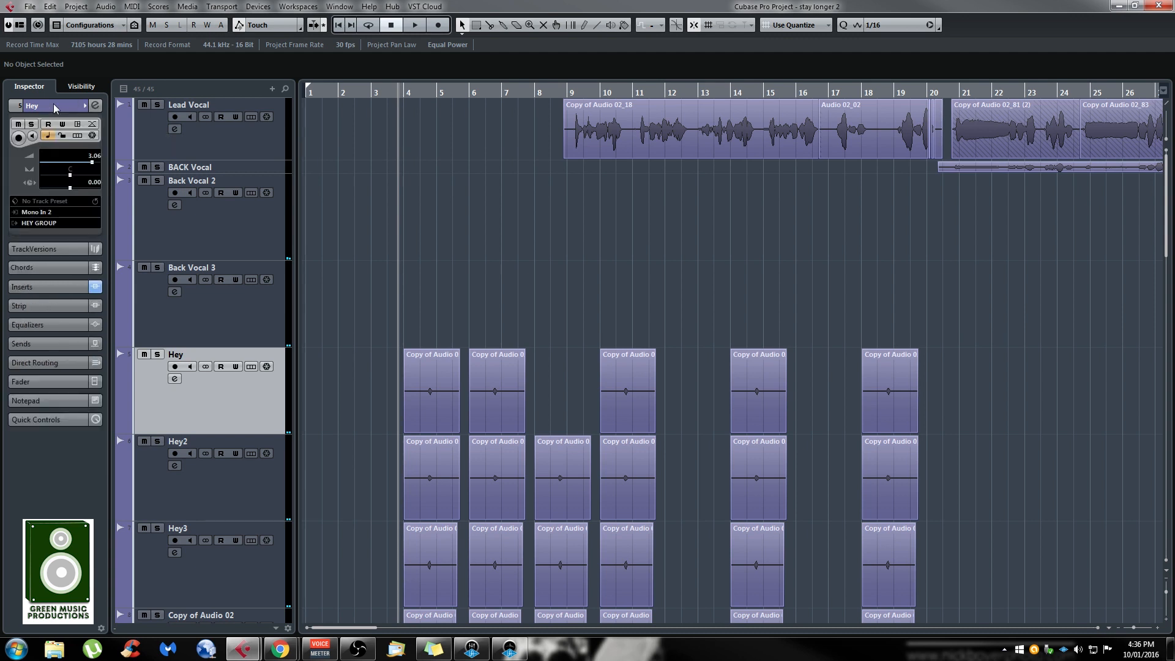
pyautogui.moveTo(93, 137)
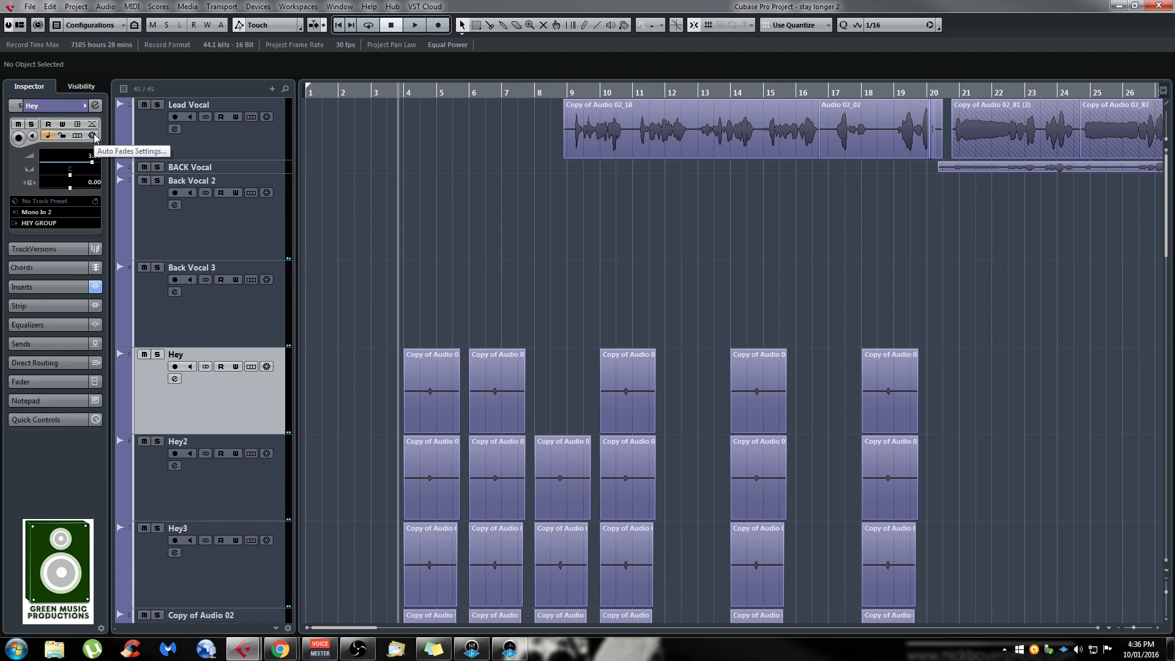
pyautogui.click(93, 136)
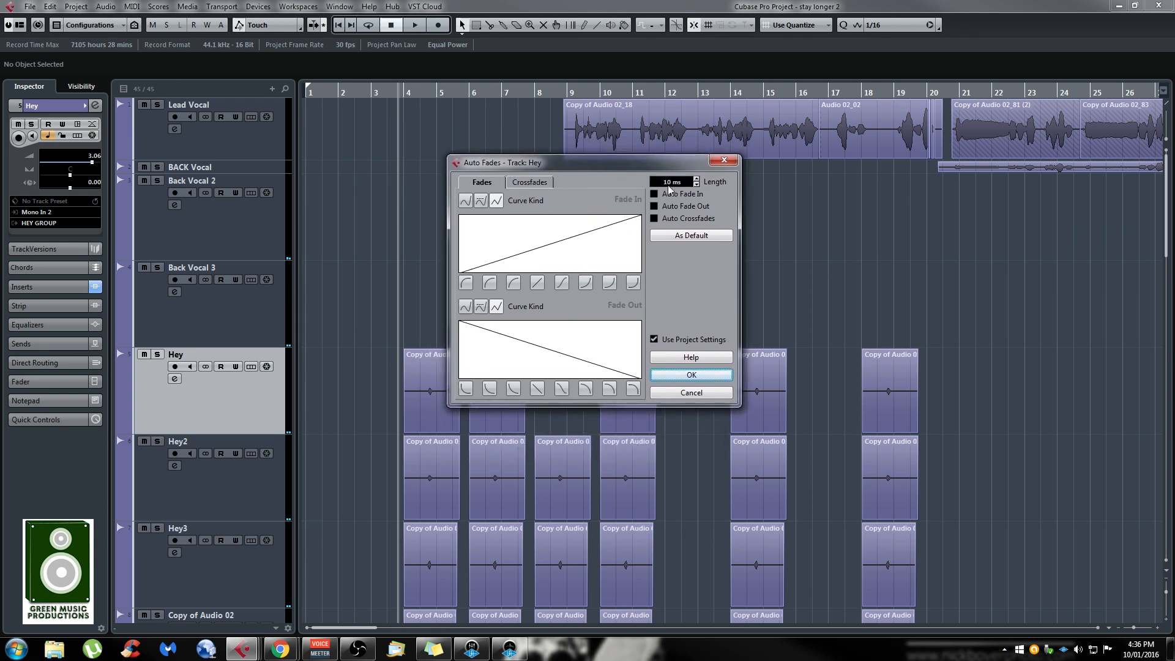
pyautogui.click(653, 193)
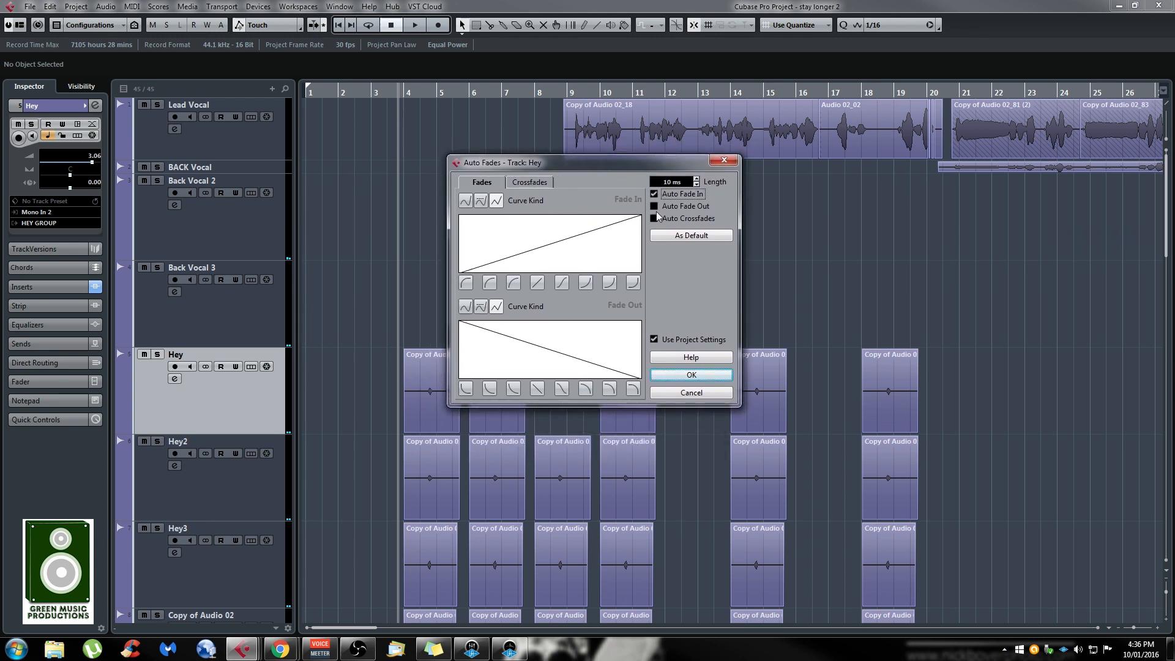
pyautogui.click(654, 206)
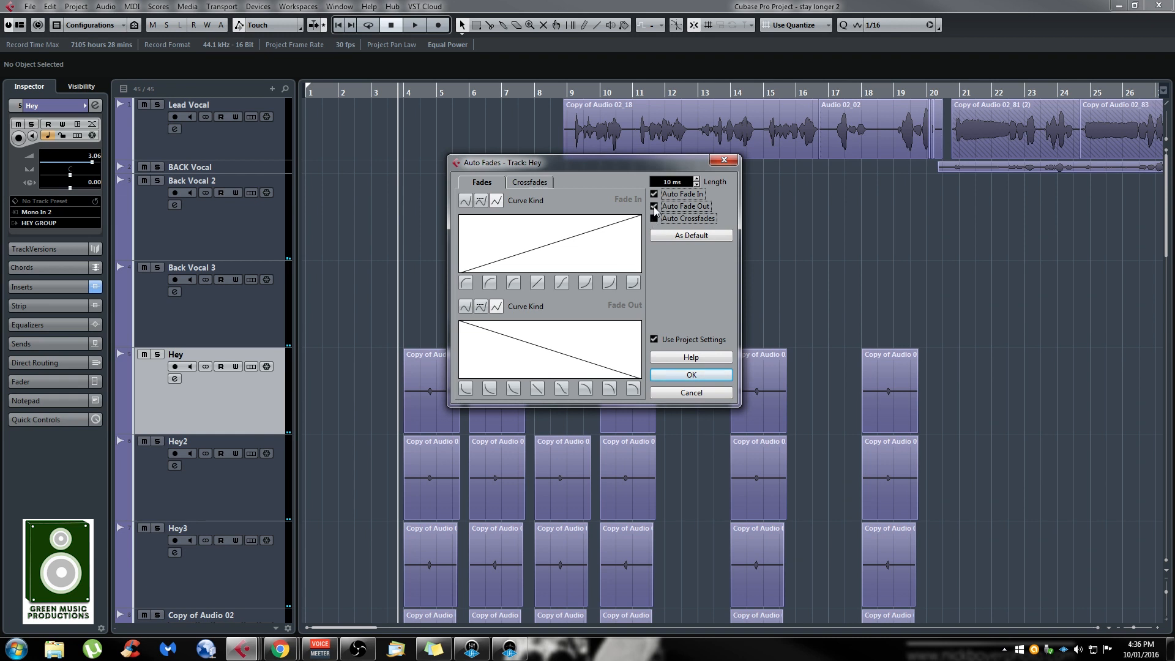
pyautogui.click(653, 206)
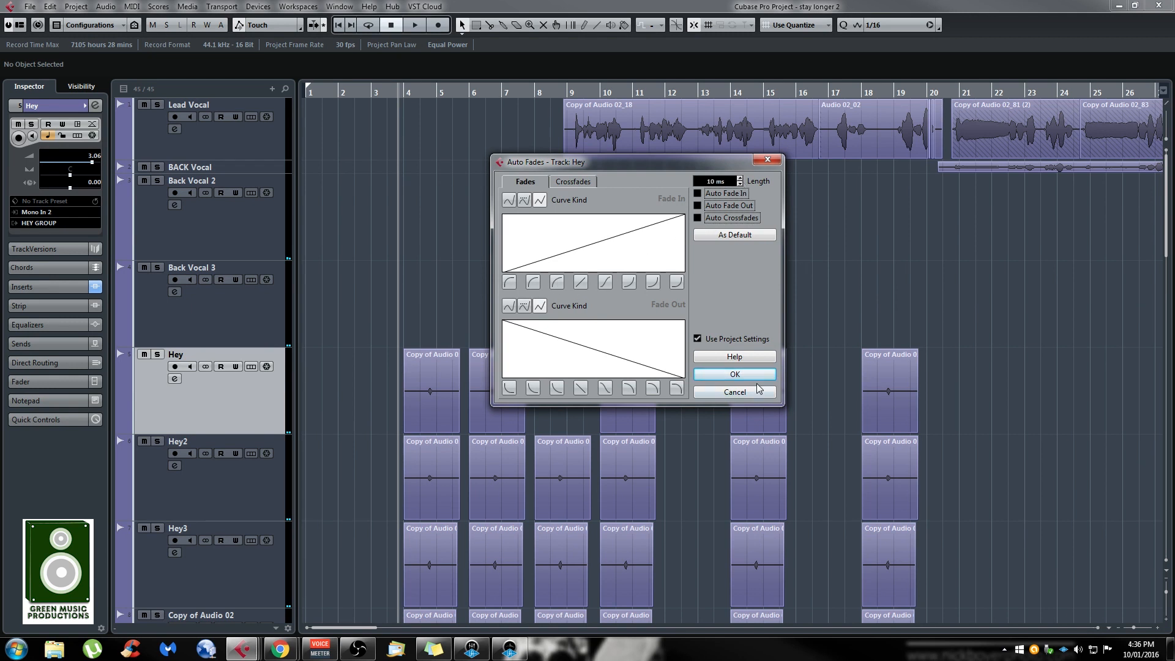
pyautogui.click(733, 374)
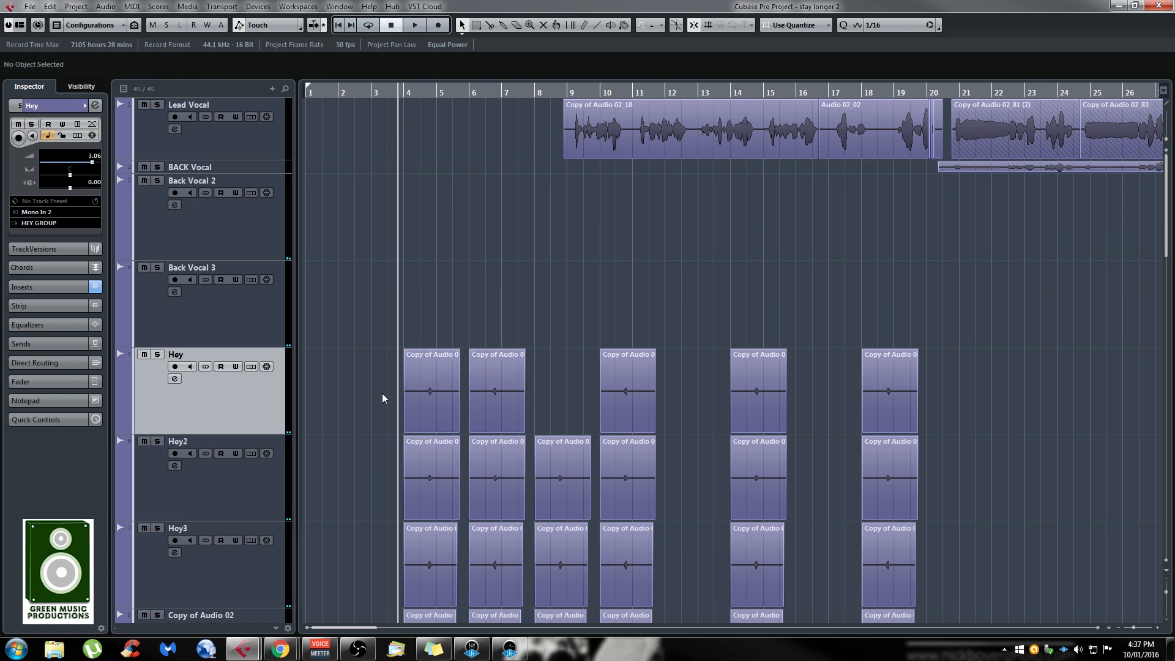
pyautogui.moveTo(460, 218)
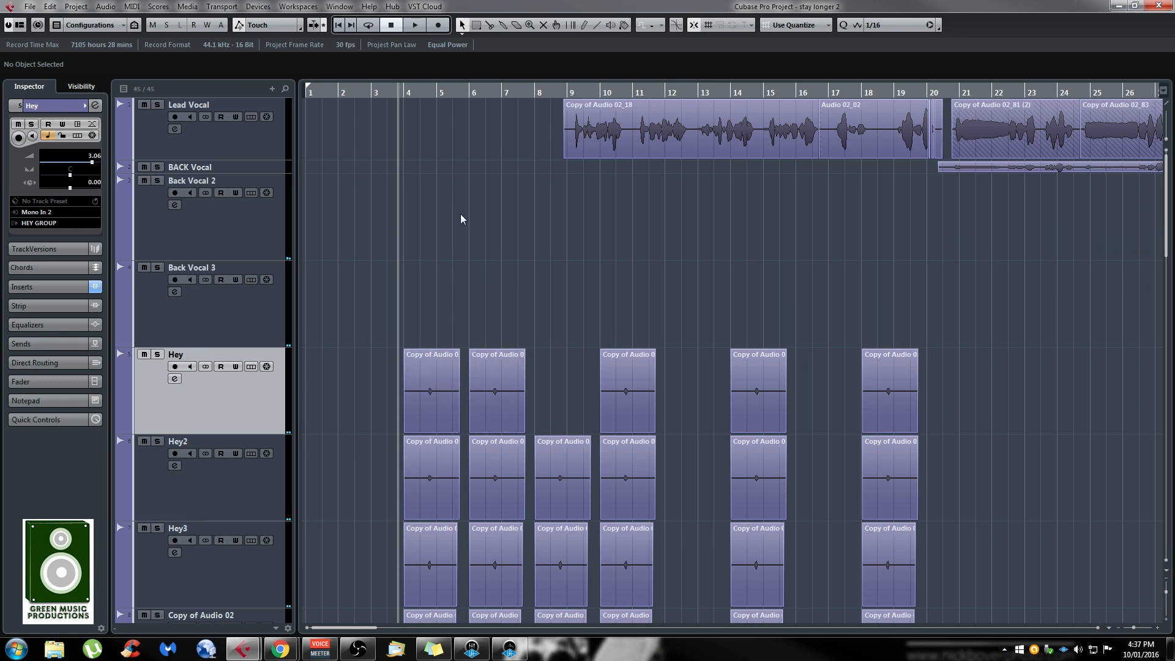
pyautogui.moveTo(432, 124)
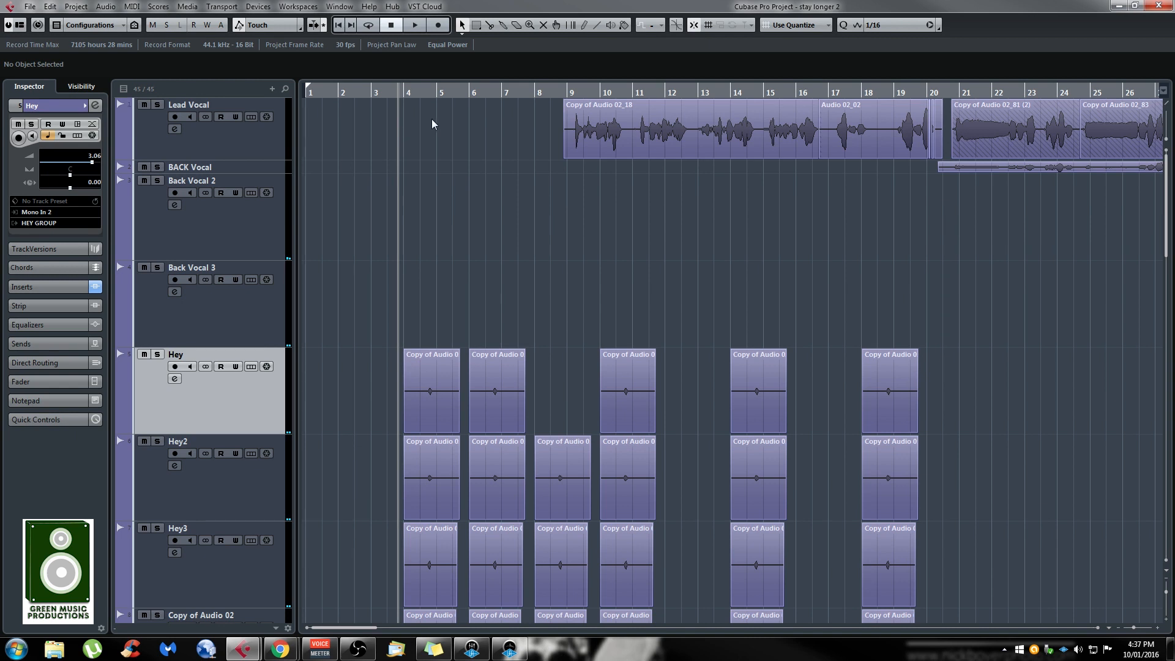
pyautogui.moveTo(513, 285)
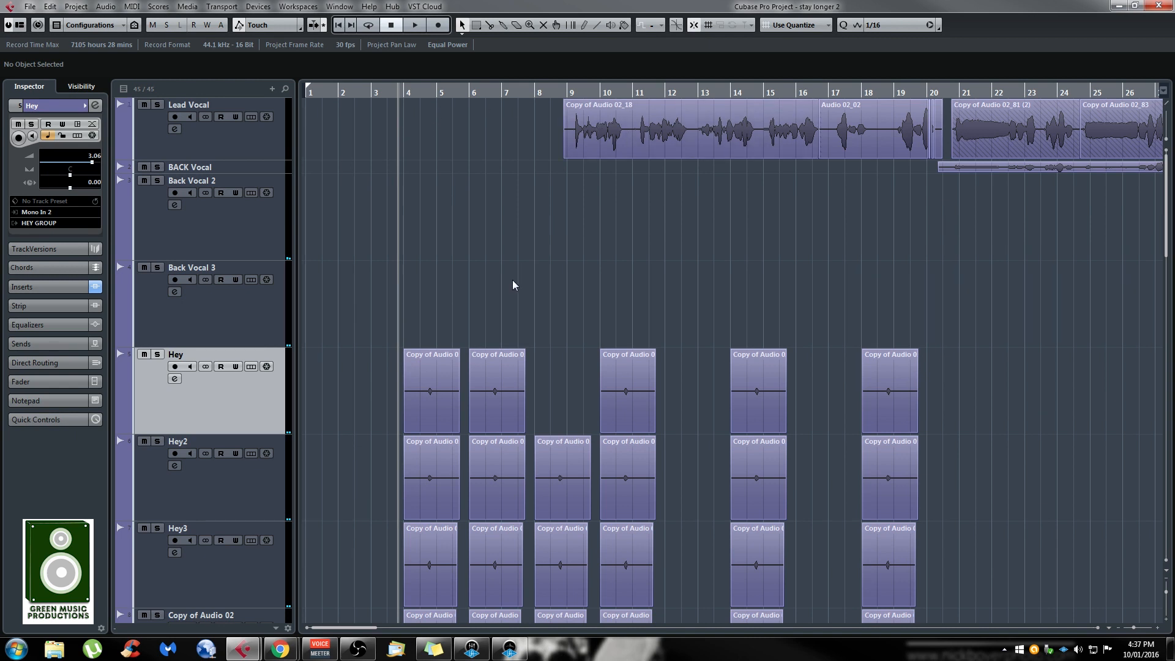
pyautogui.moveTo(475, 25)
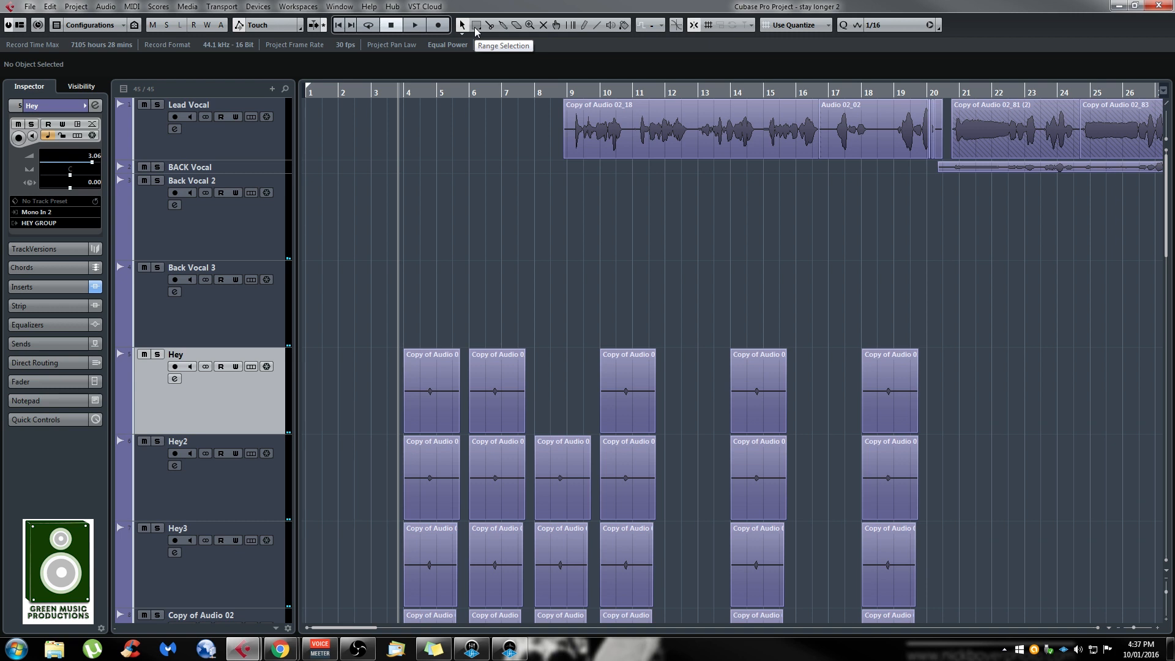
# Select the range between the first two Hey events with the Range Selection tool.
pyautogui.click(475, 24)
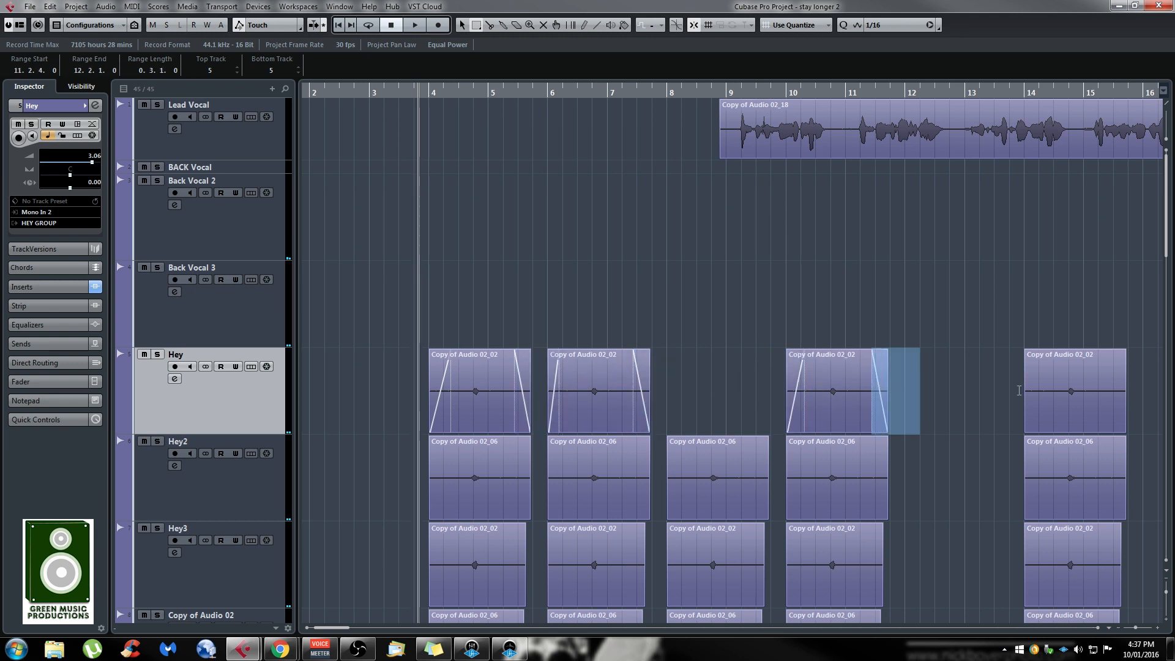
pyautogui.click(1075, 480)
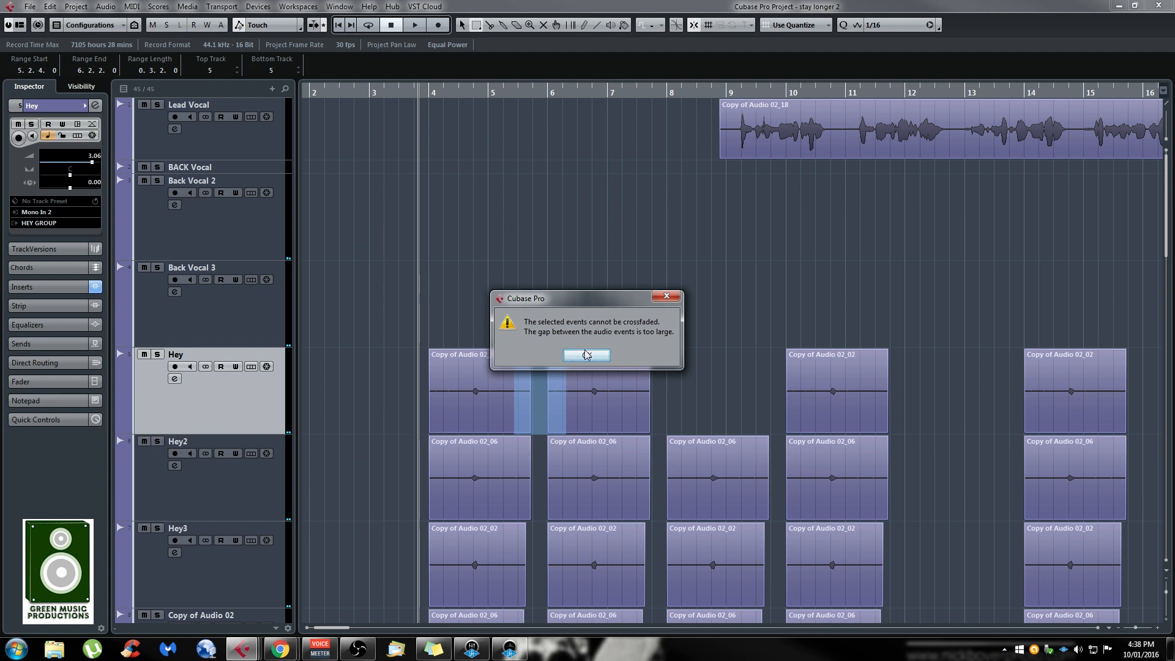
# Dismiss the crossfade warning so the early Hey events stay separate.
pyautogui.click(587, 355)
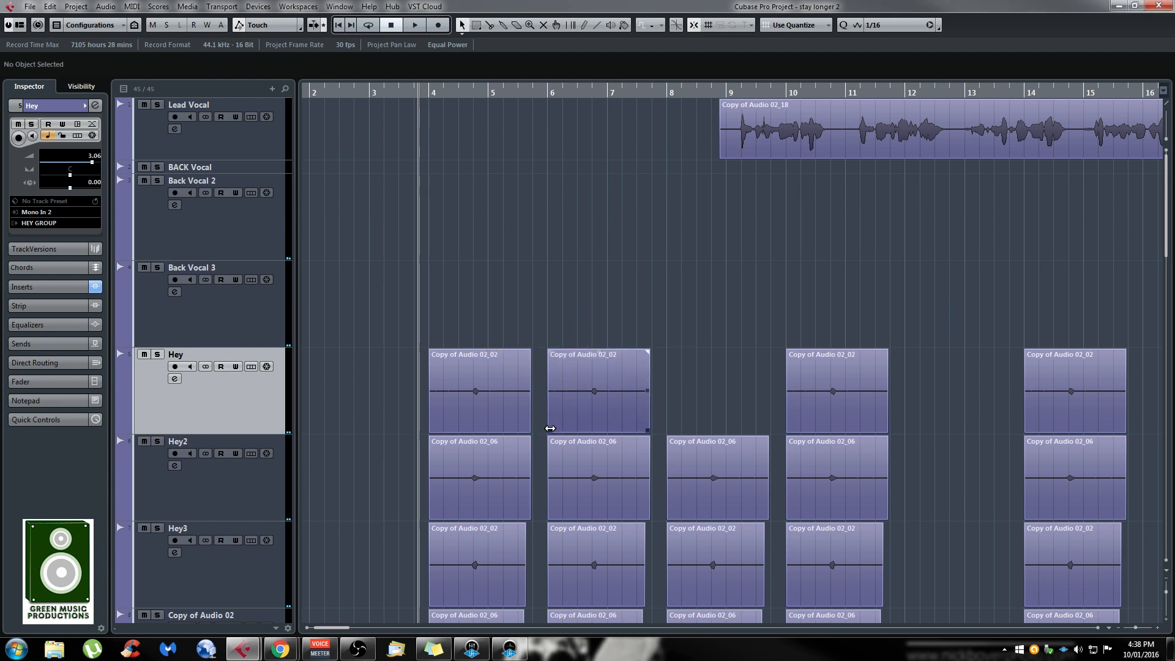
pyautogui.click(592, 390)
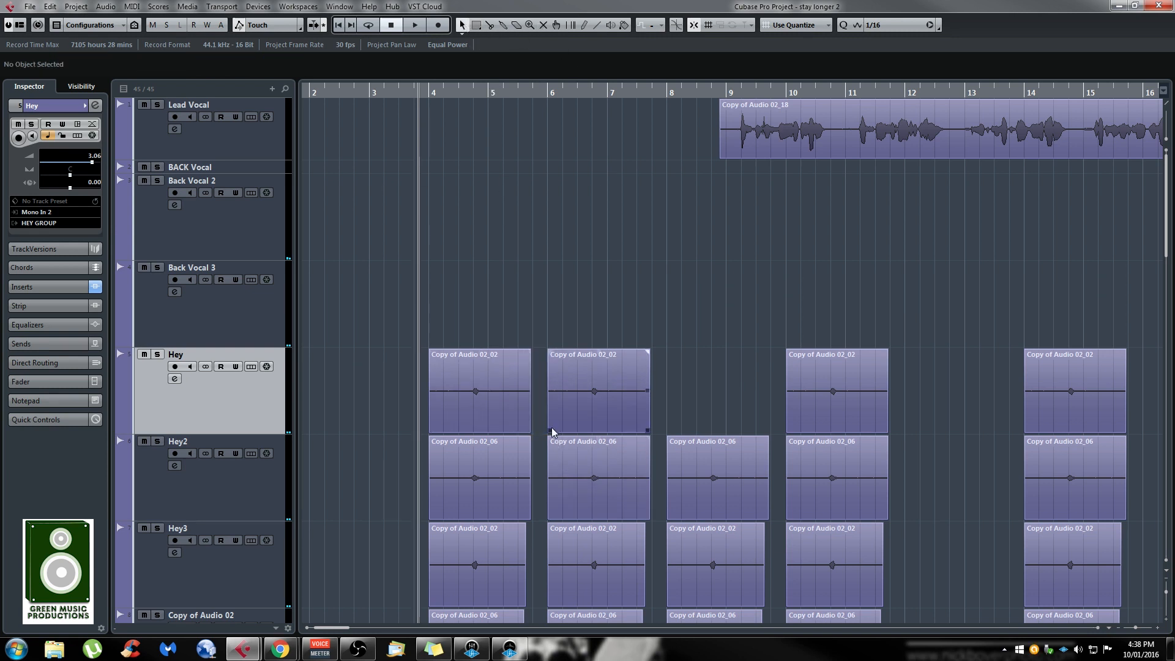
pyautogui.click(594, 391)
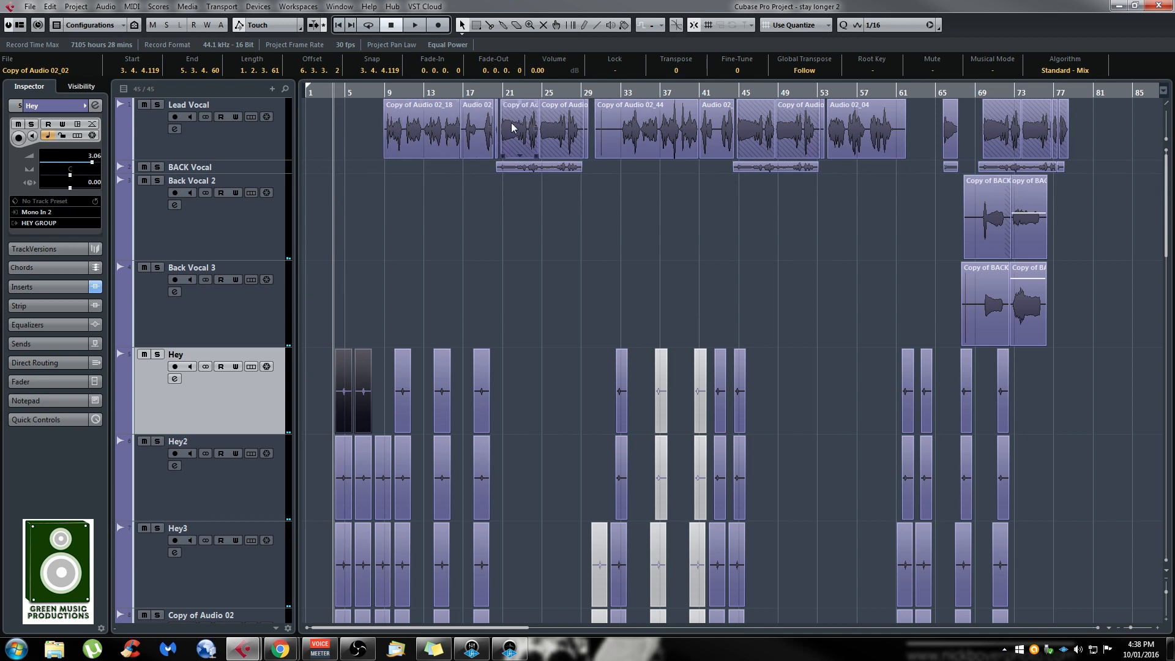
pyautogui.moveTo(525, 139)
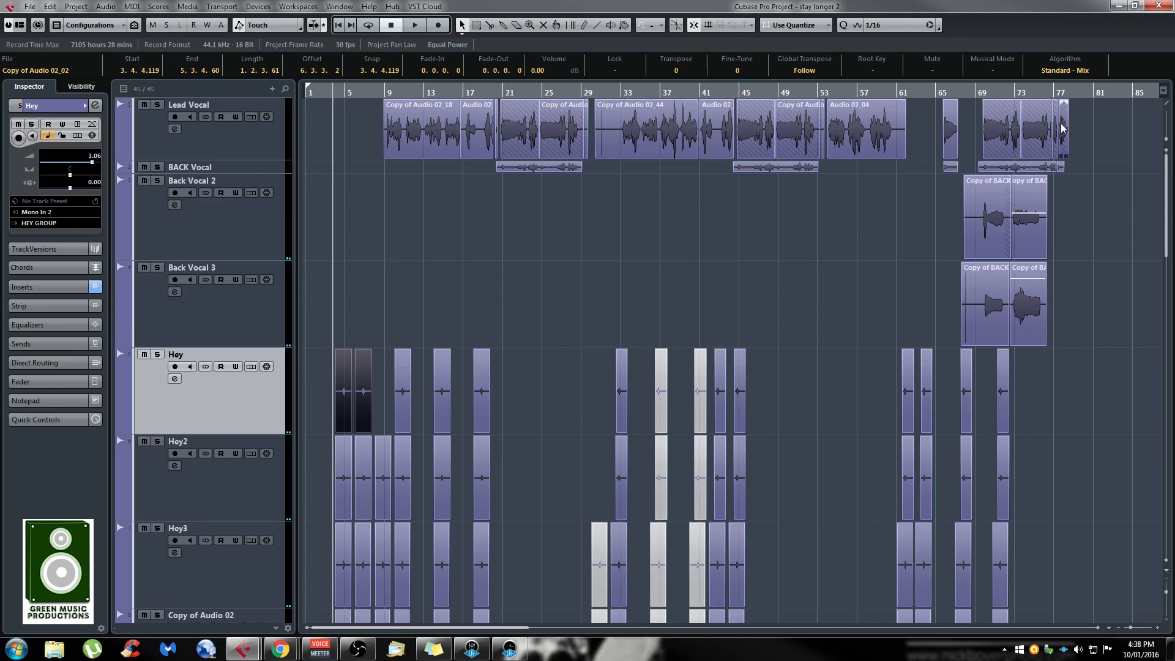
pyautogui.click(437, 146)
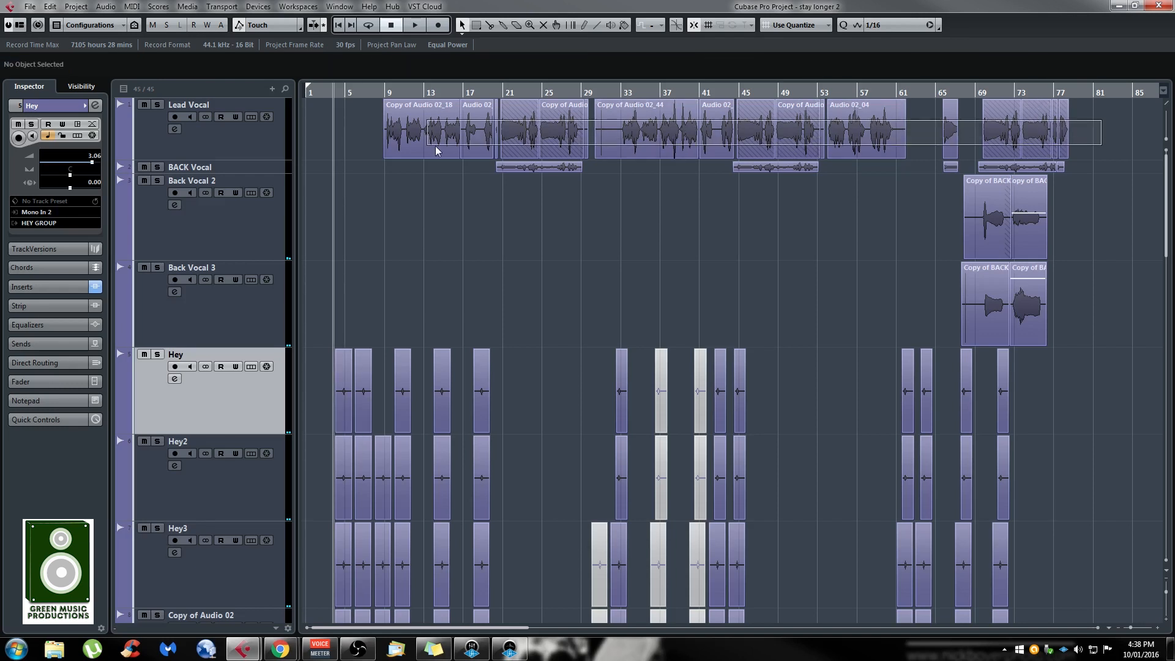
pyautogui.click(420, 130)
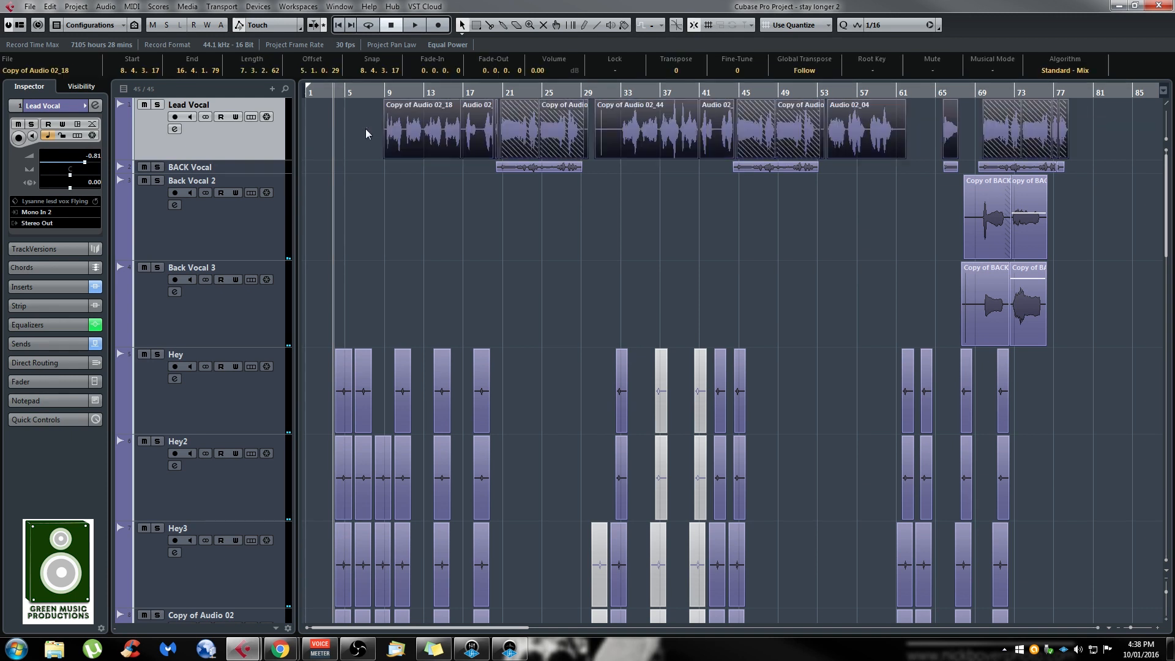
pyautogui.moveTo(271, 207)
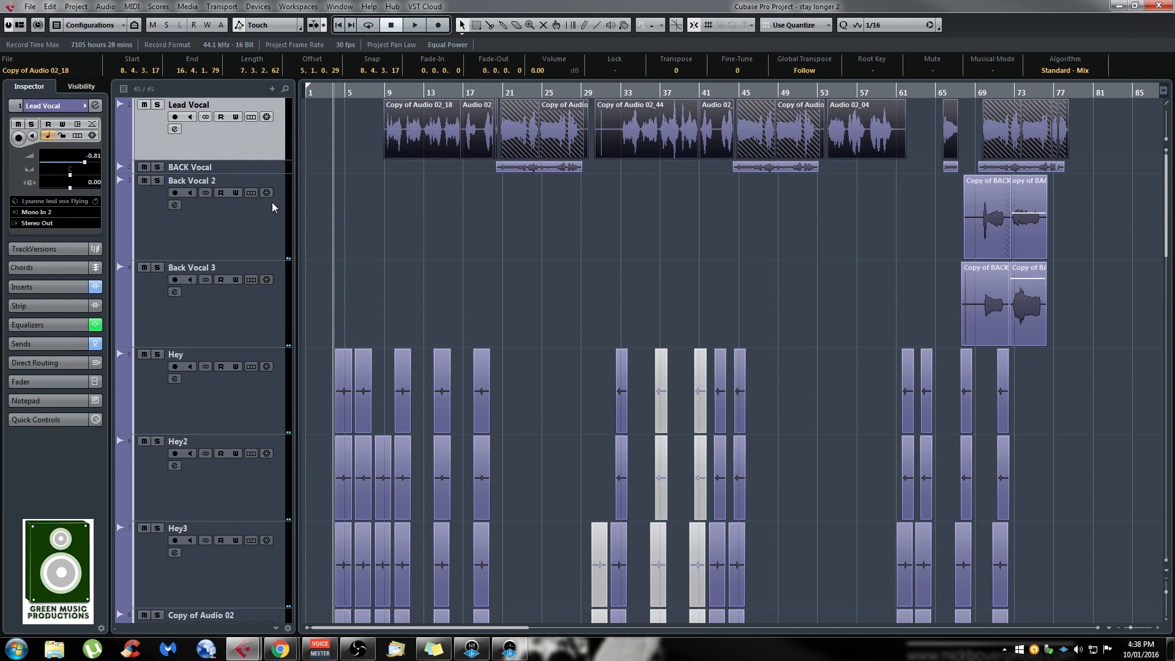
pyautogui.click(235, 143)
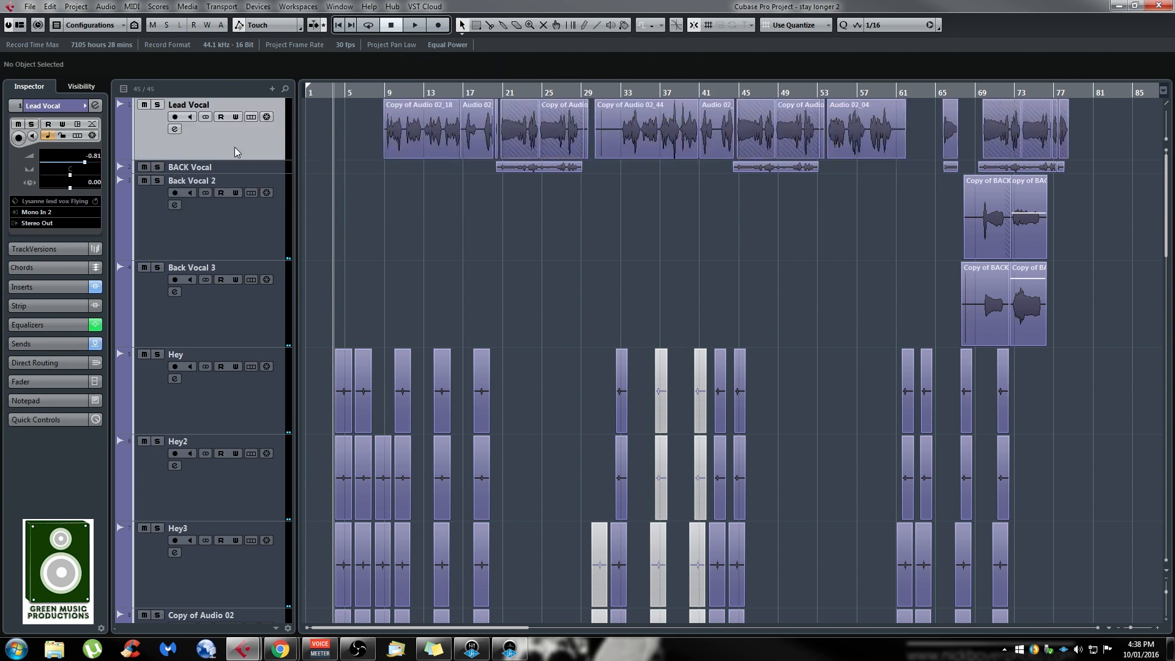
pyautogui.click(420, 127)
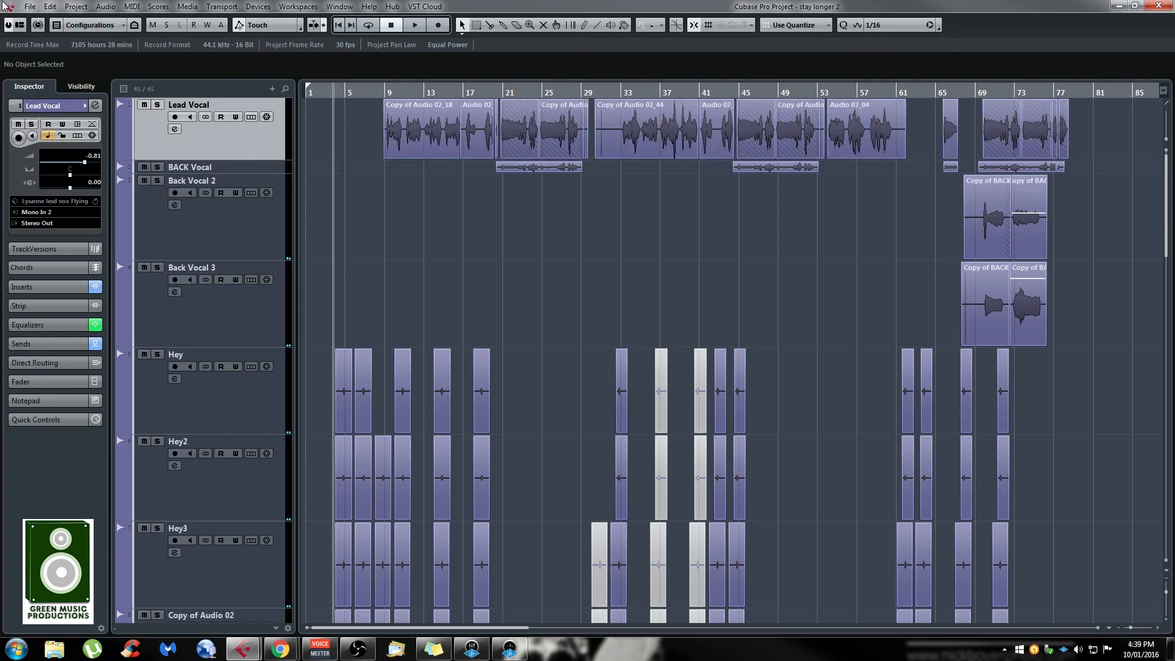
pyautogui.click(29, 6)
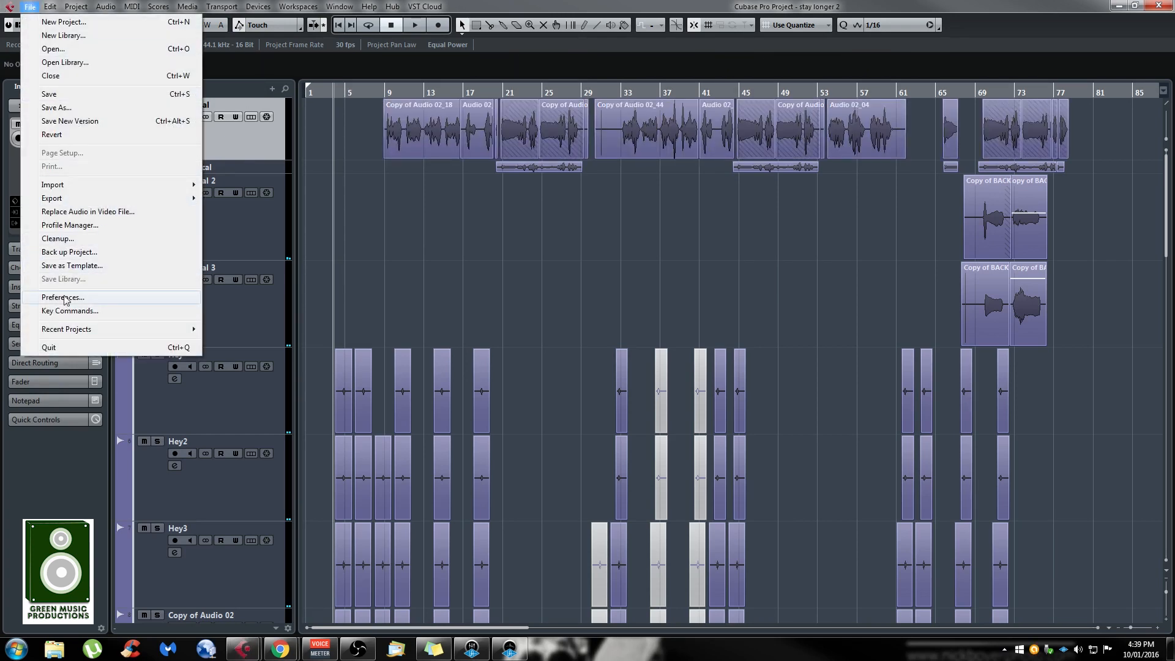
pyautogui.click(69, 310)
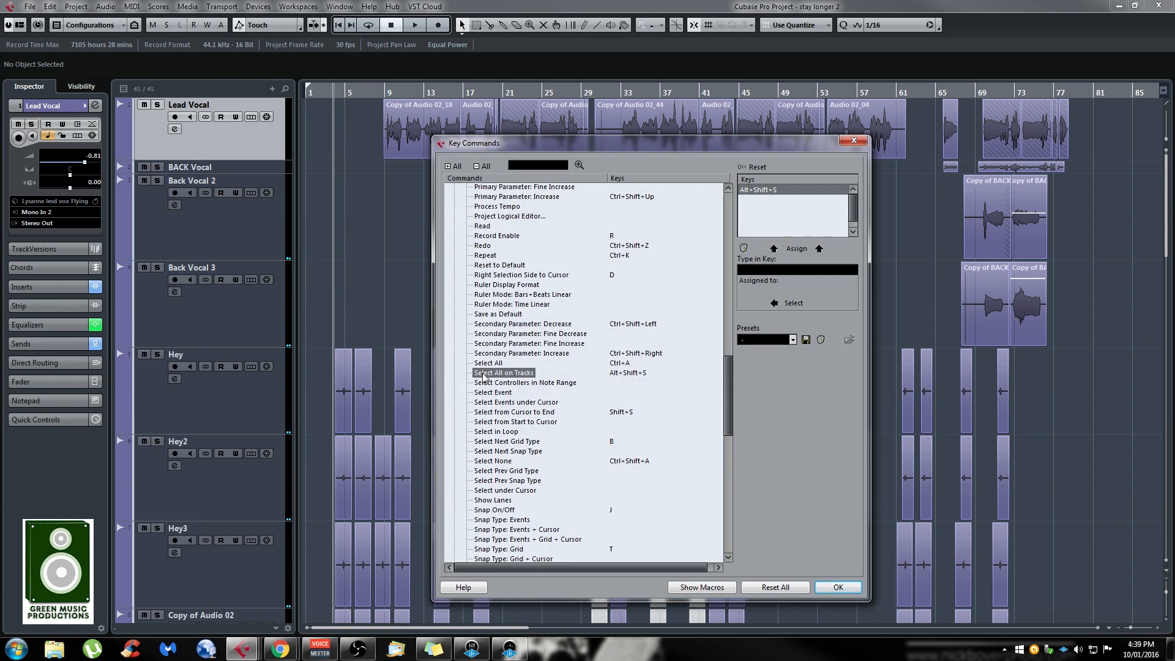
pyautogui.moveTo(752, 437)
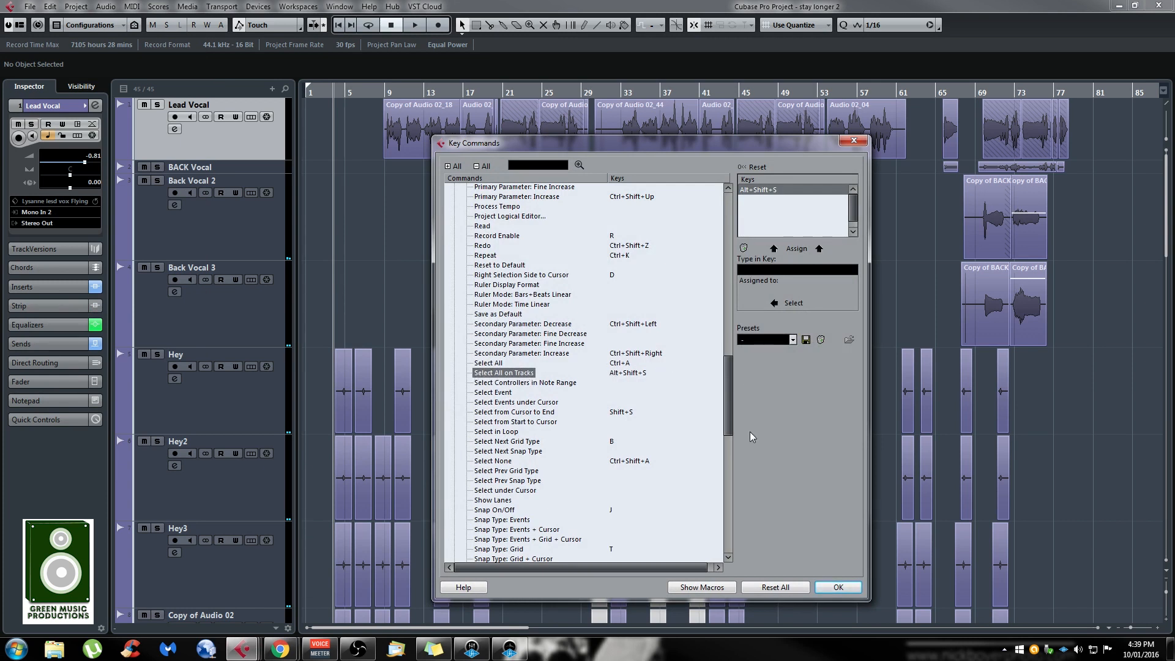
pyautogui.click(837, 586)
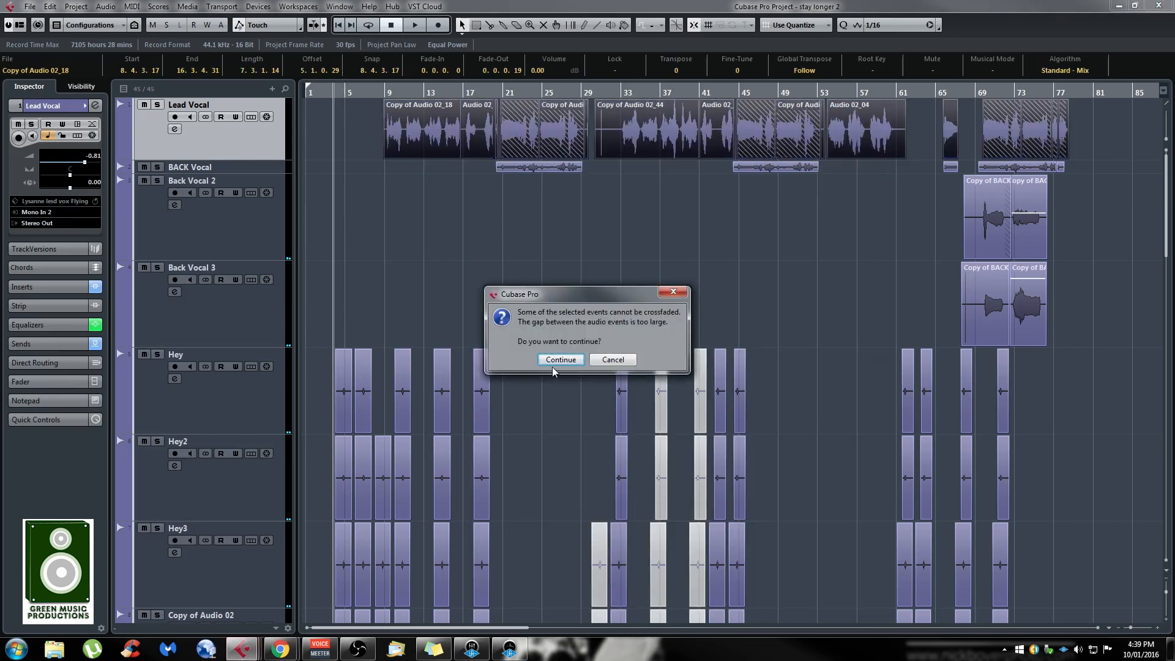
# Continue past the warning to crossfade the adjacent Lead Vocal events around bar 20.
pyautogui.click(558, 360)
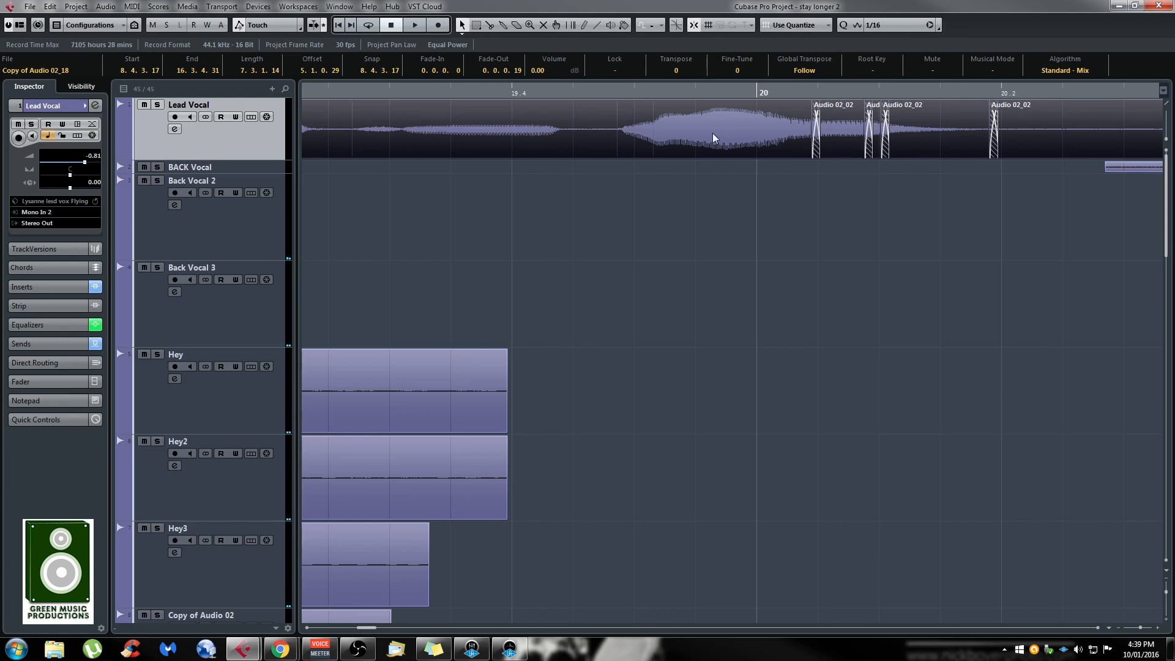
pyautogui.moveTo(939, 24)
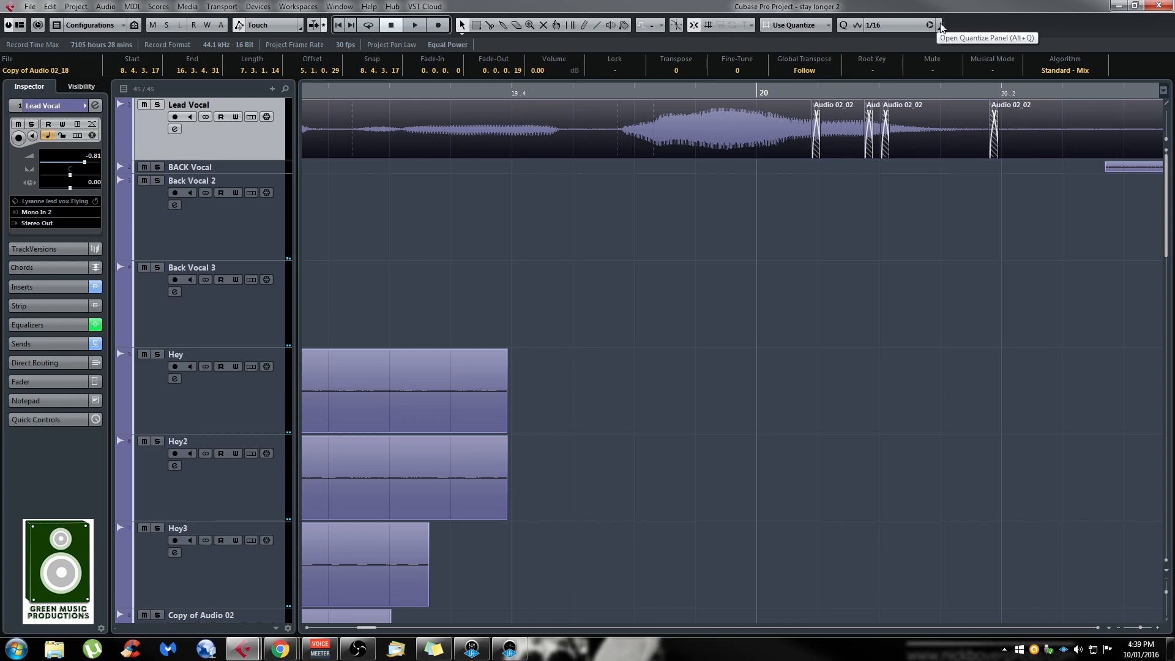
# Reapply the Lead Vocal crossfades at length 15 from the Quantize Panel, then close it.
pyautogui.click(938, 24)
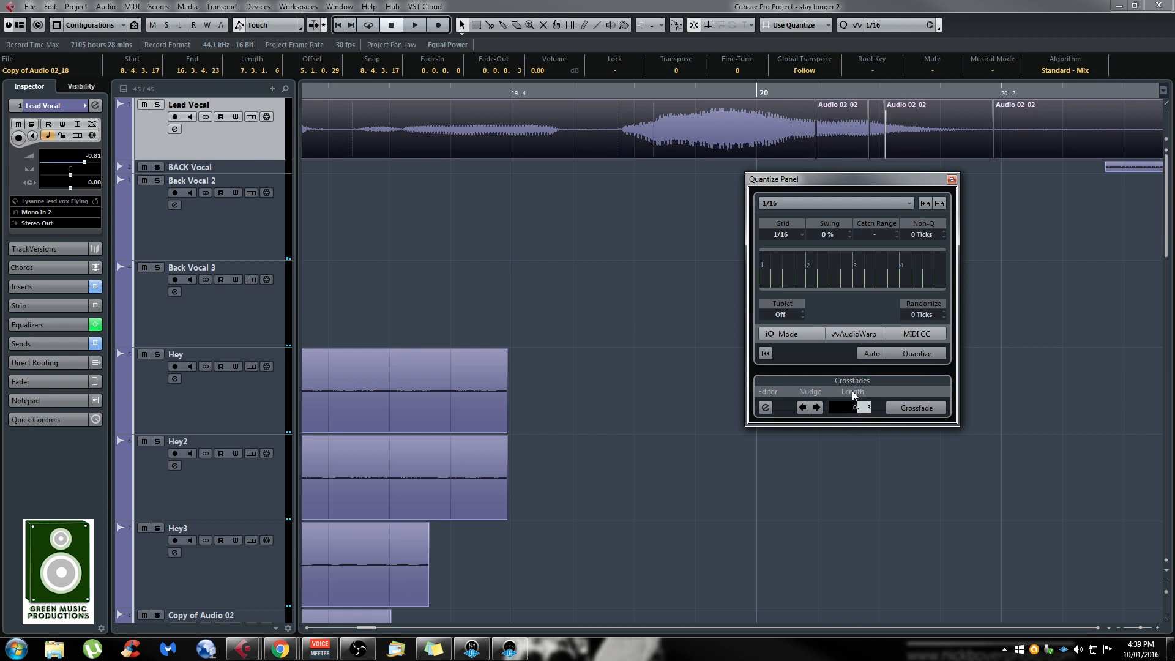
pyautogui.click(915, 407)
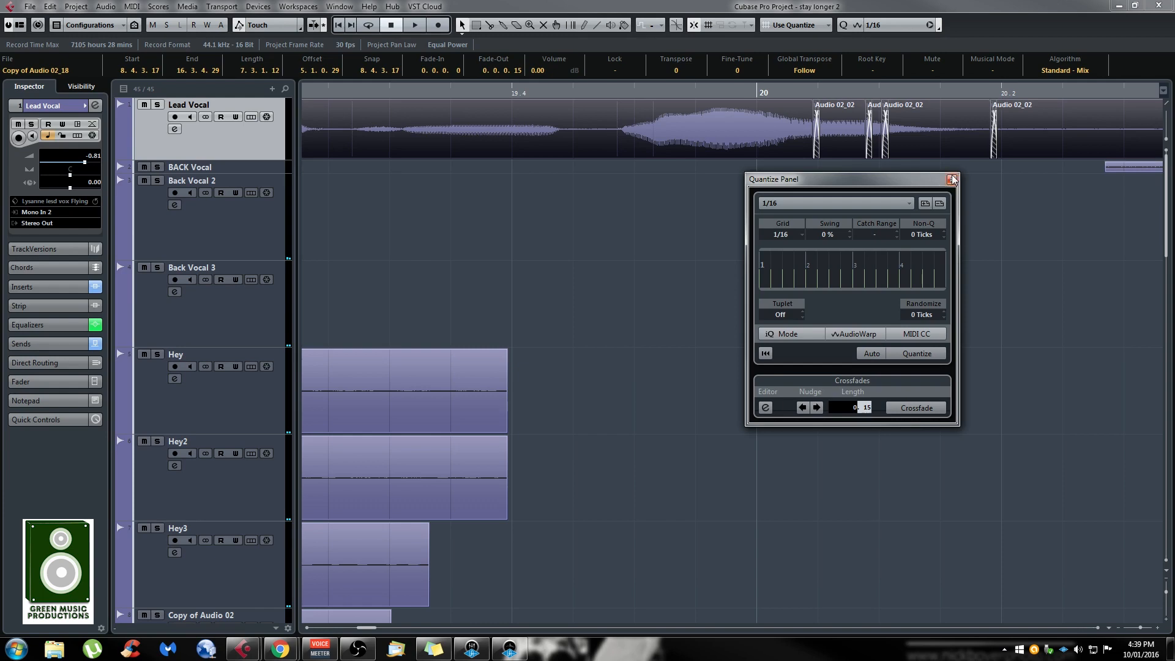
pyautogui.click(952, 179)
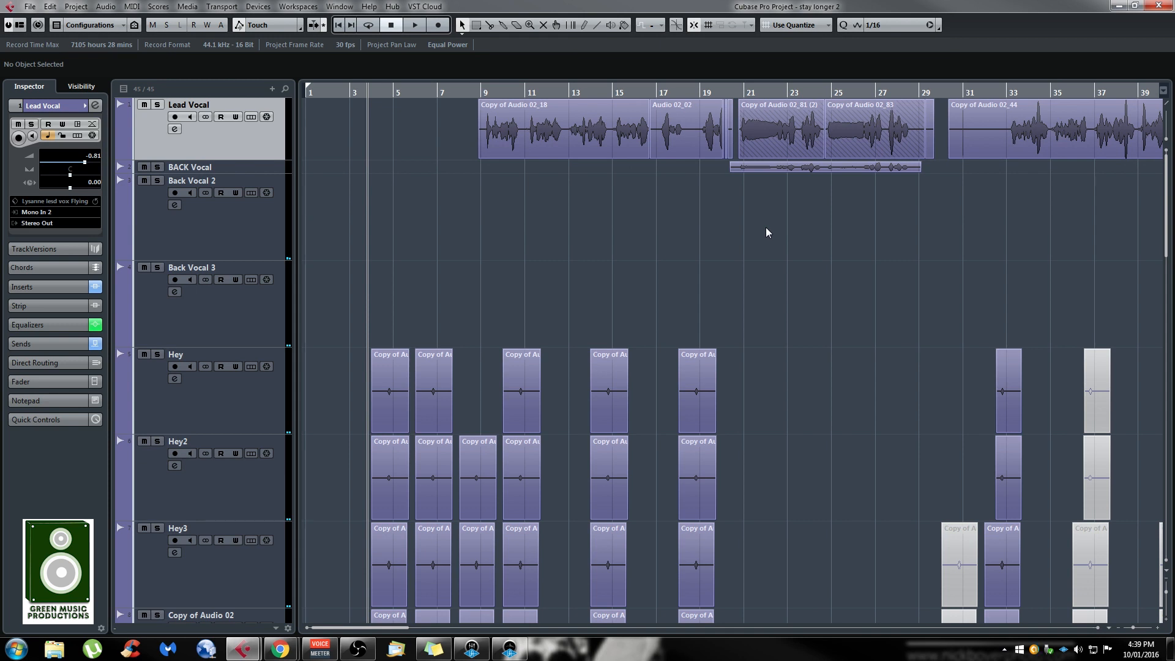
pyautogui.moveTo(1028, 216)
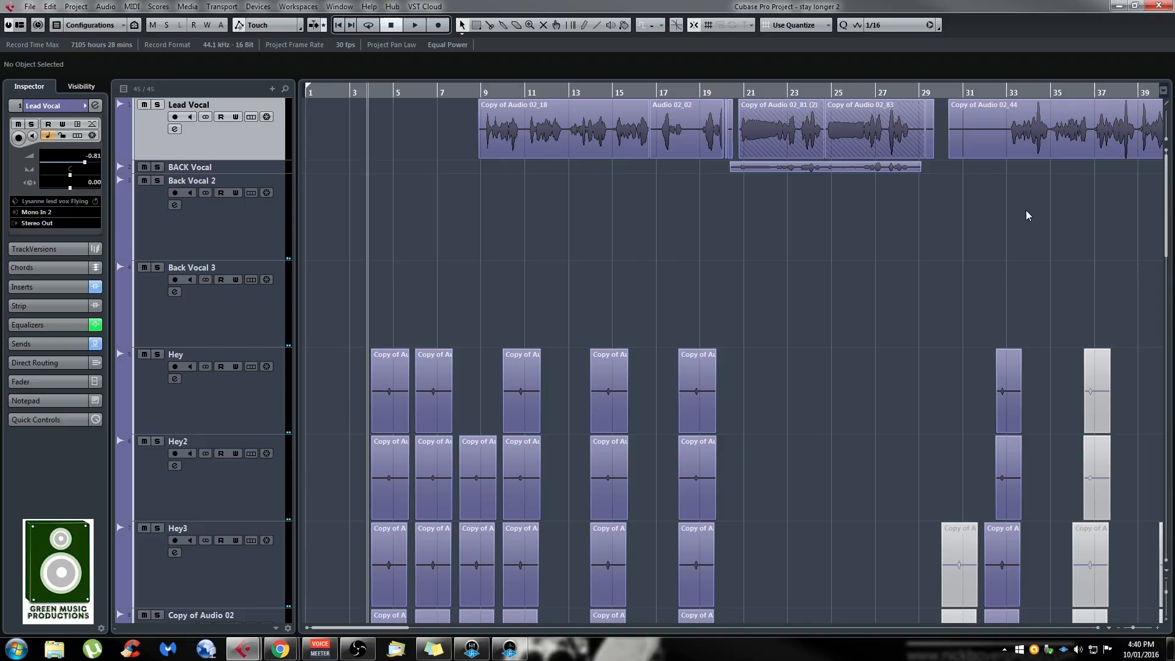